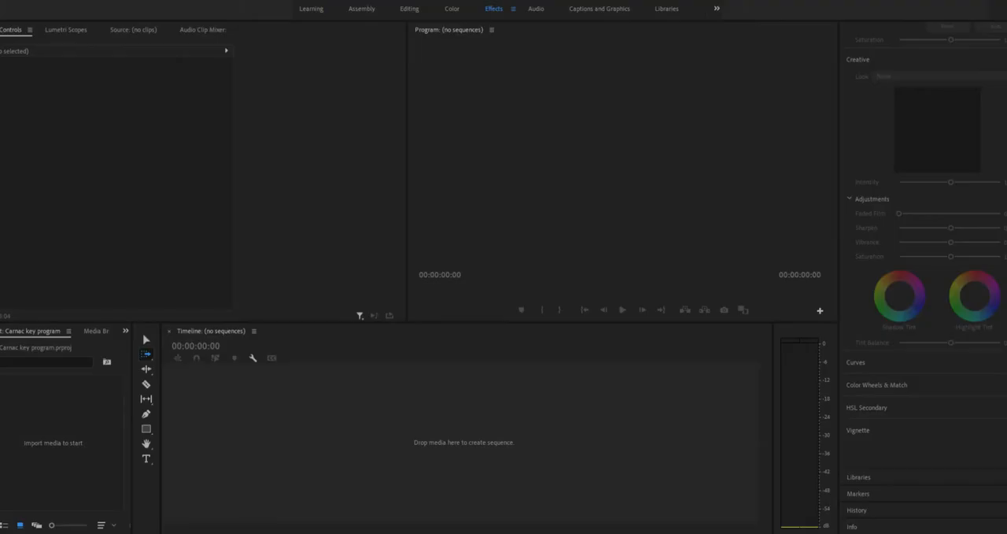
Test the keystroke display, then set bottom offset 360, left 360 and right 400.
key(Tab)
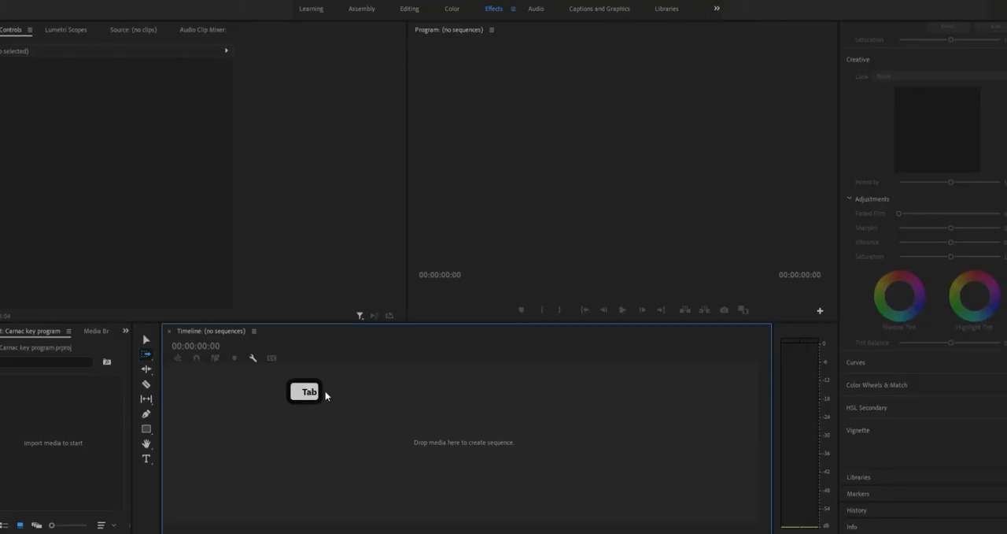
key(Ctrl+c)
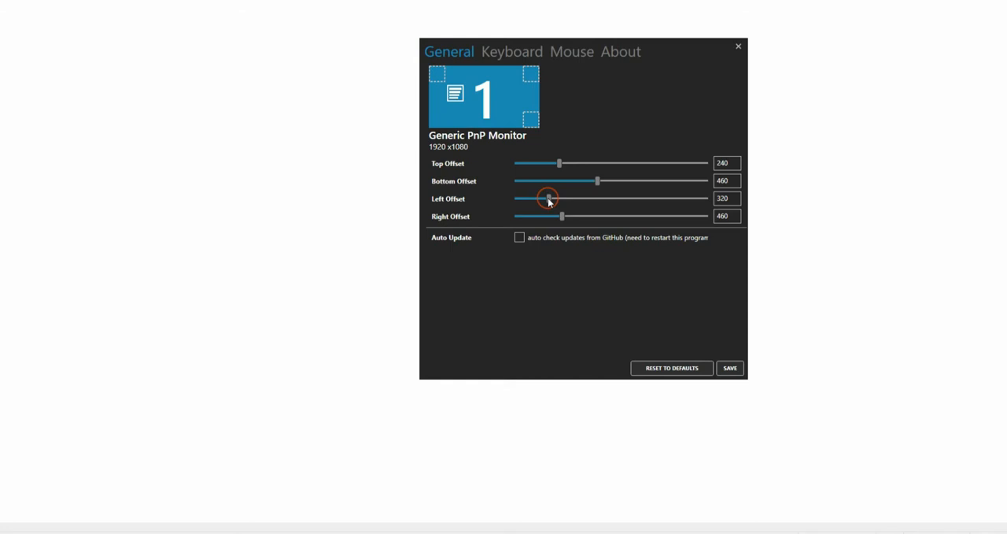
drag(549, 198, 539, 198)
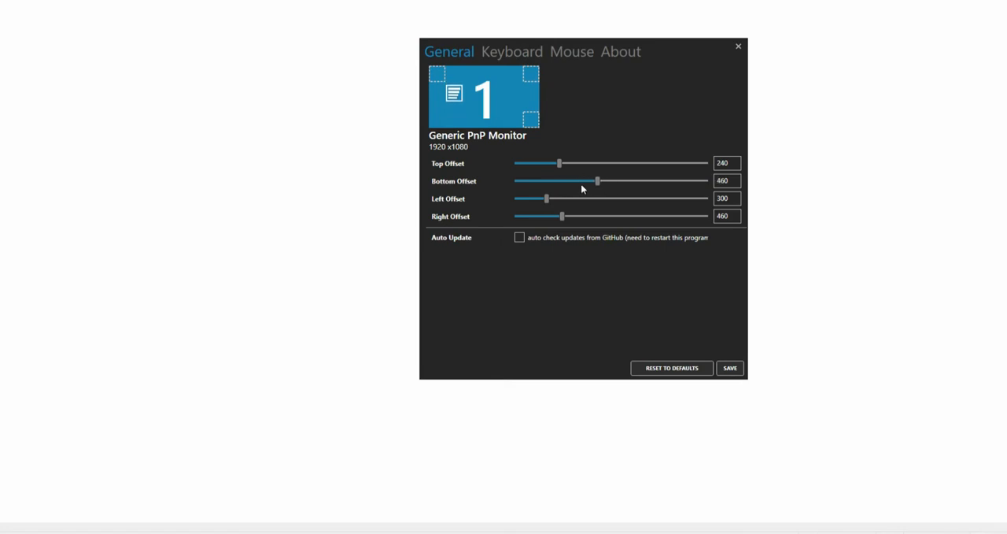
drag(596, 180, 575, 180)
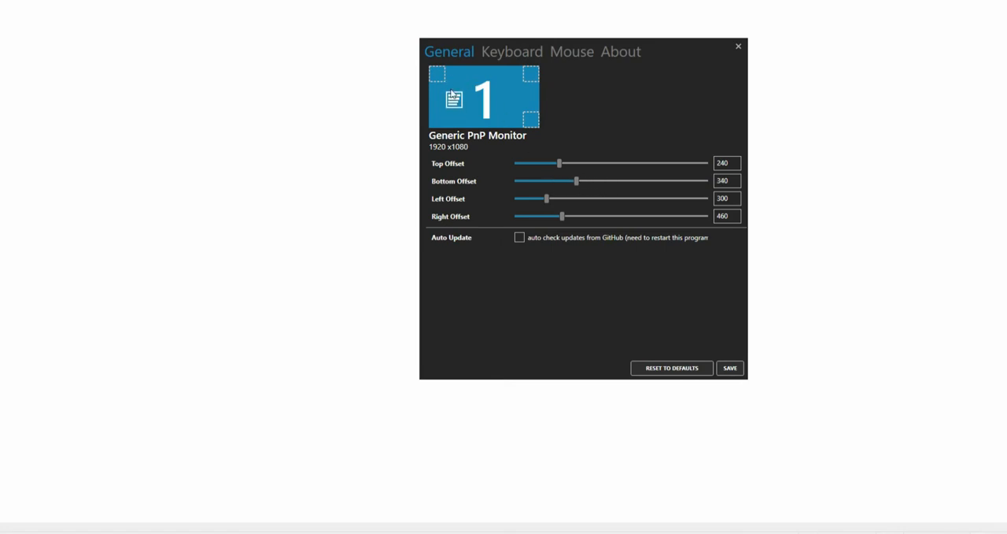
drag(547, 197, 608, 198)
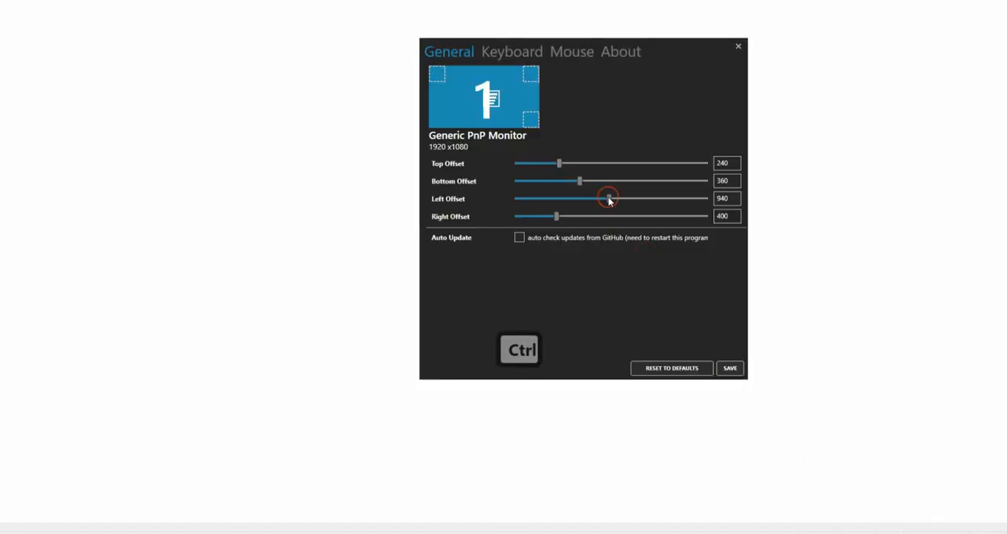
drag(608, 197, 551, 198)
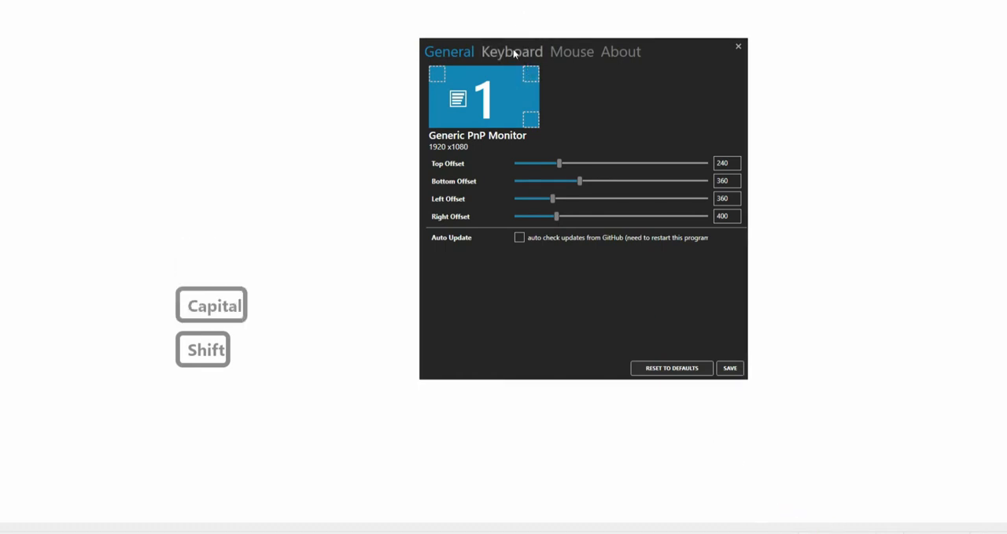
Give the keyboard popup text width 270, opacity 0.7, 4-second fade and font size 15.
click(512, 51)
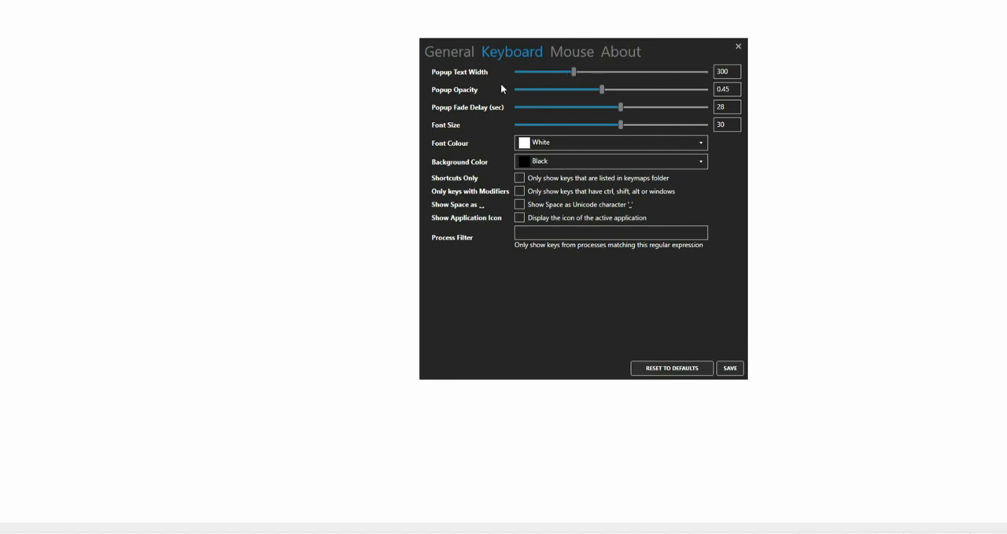
key(capslock)
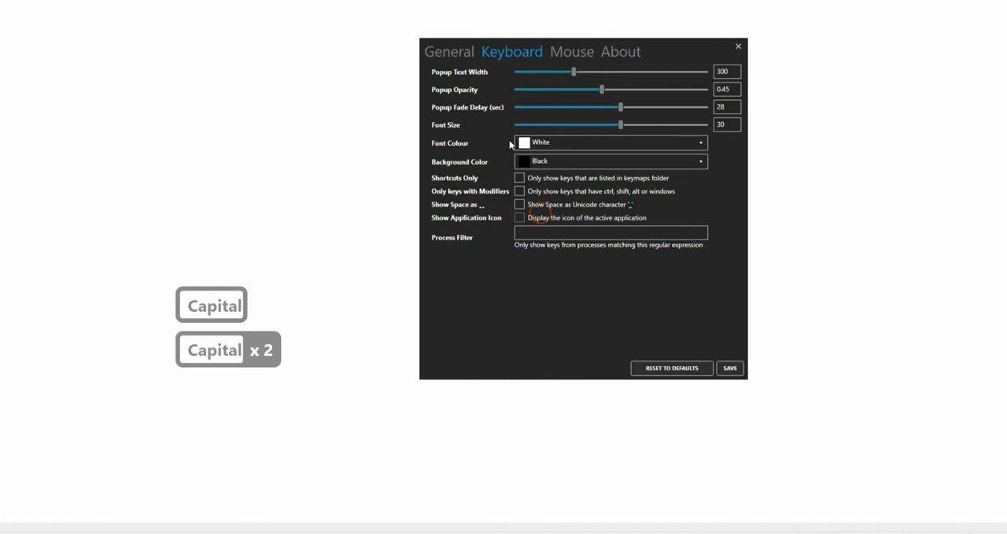
drag(572, 72, 620, 72)
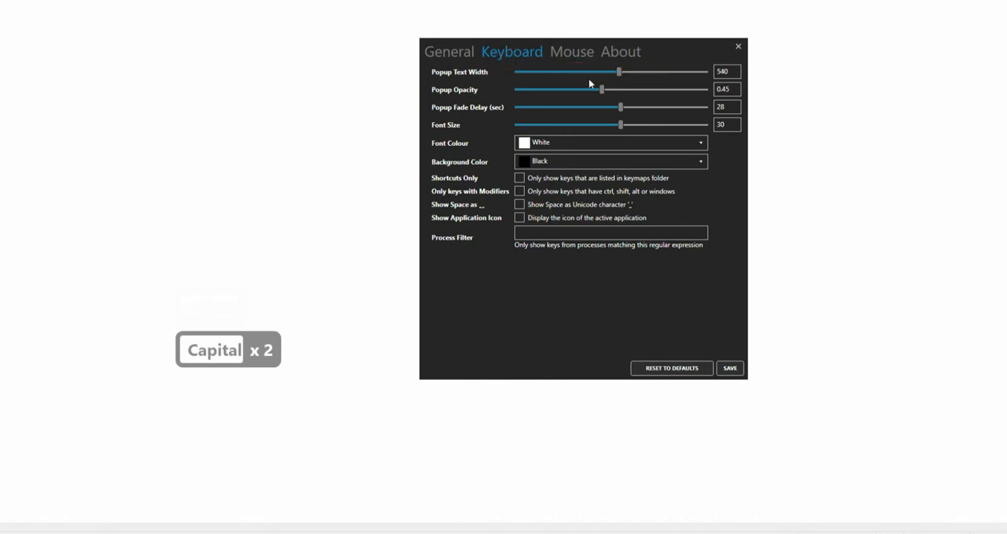
drag(619, 72, 603, 71)
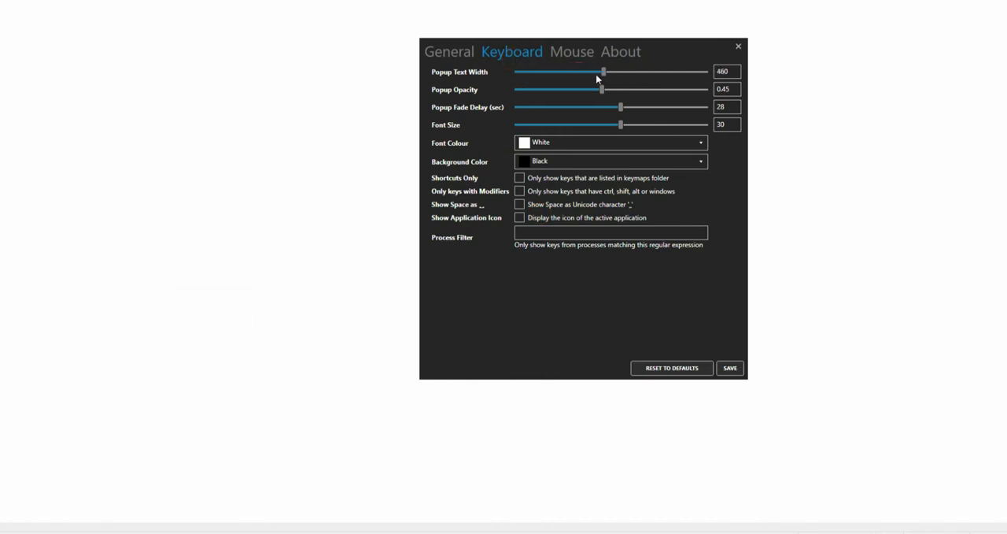
drag(603, 72, 568, 72)
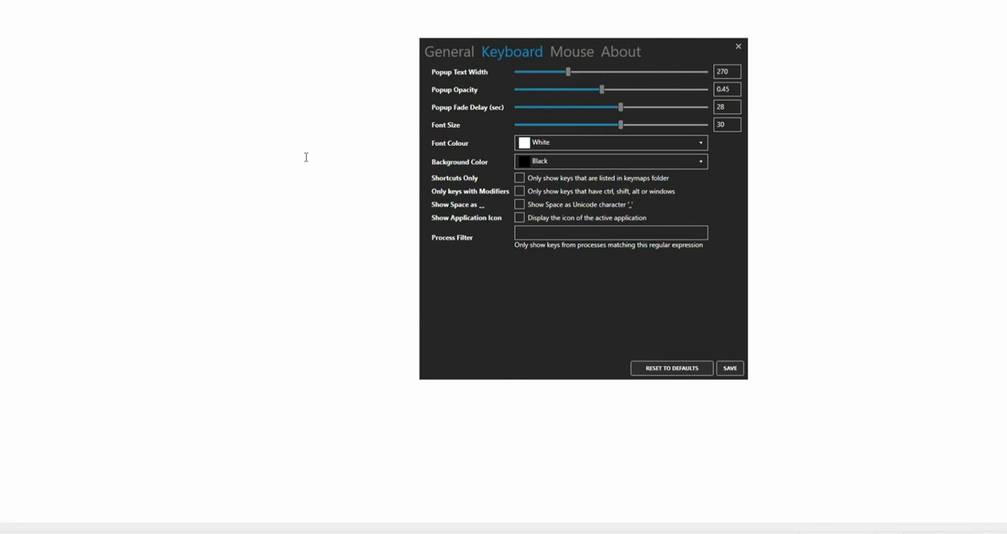
drag(600, 89, 582, 89)
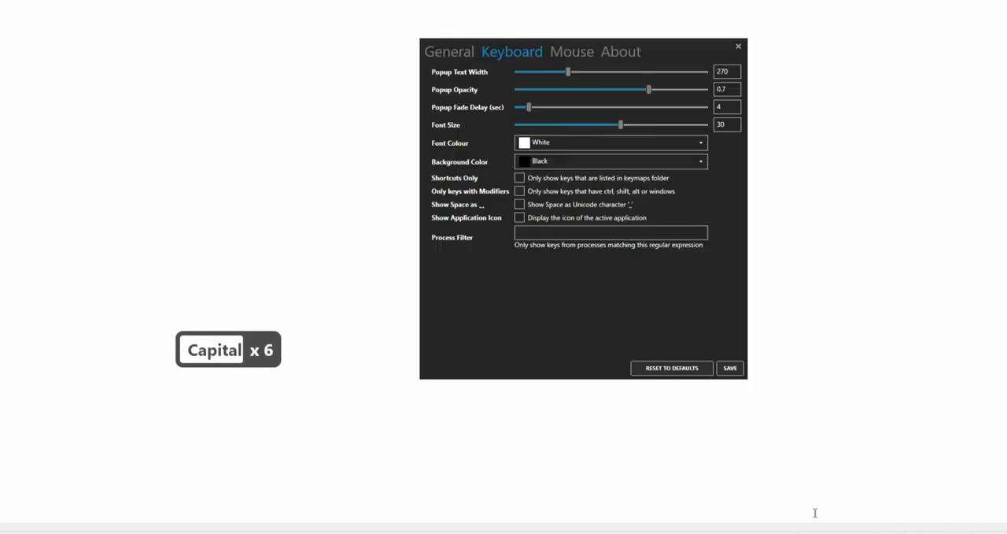
drag(621, 124, 687, 125)
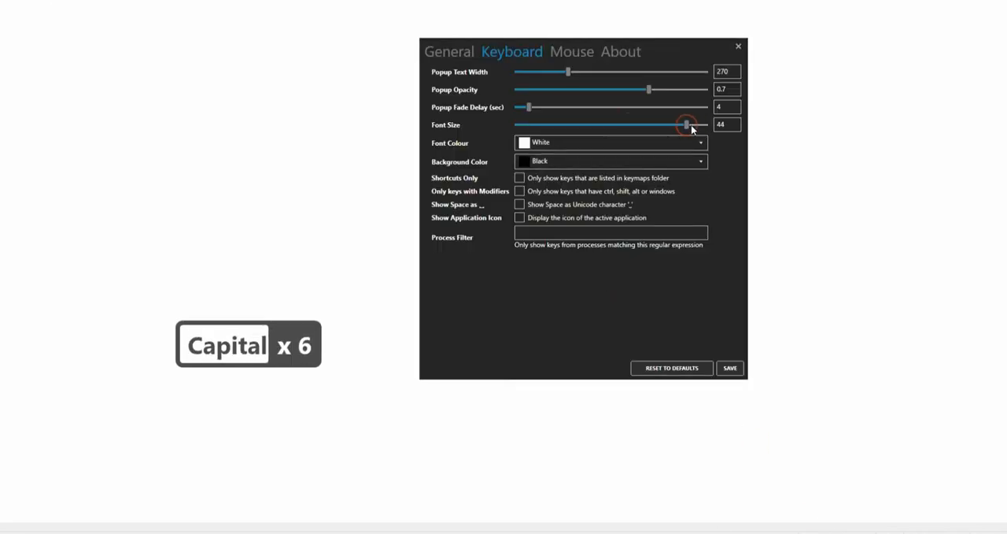
drag(685, 124, 560, 125)
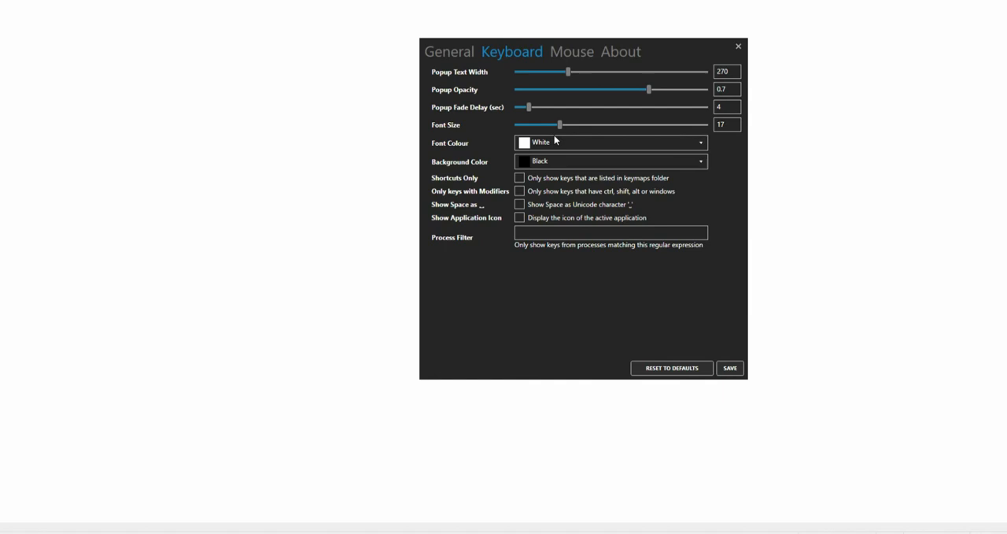
drag(561, 124, 551, 125)
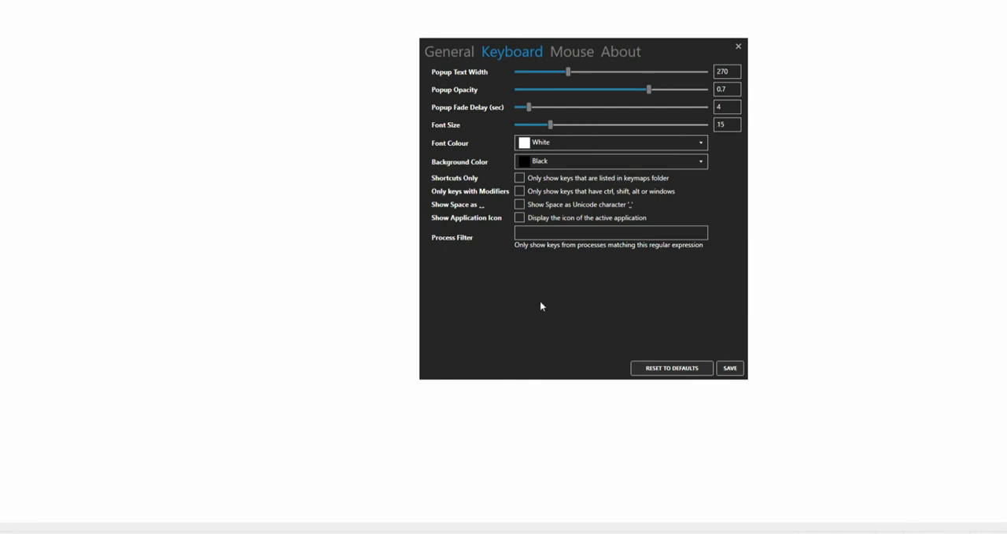
click(572, 51)
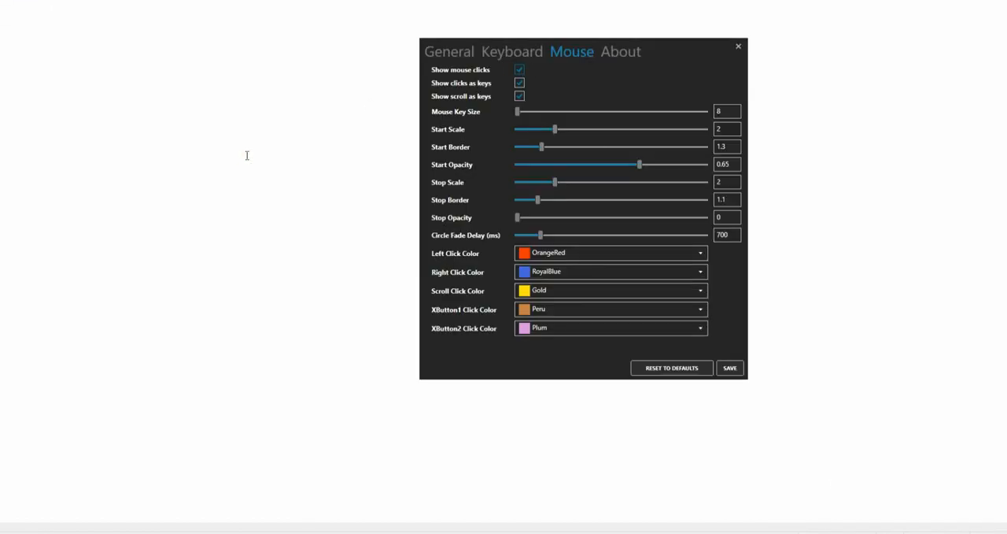
Set mouse click display to key size 15, start scale 1, start border 0.8, stop scale 10.
click(519, 83)
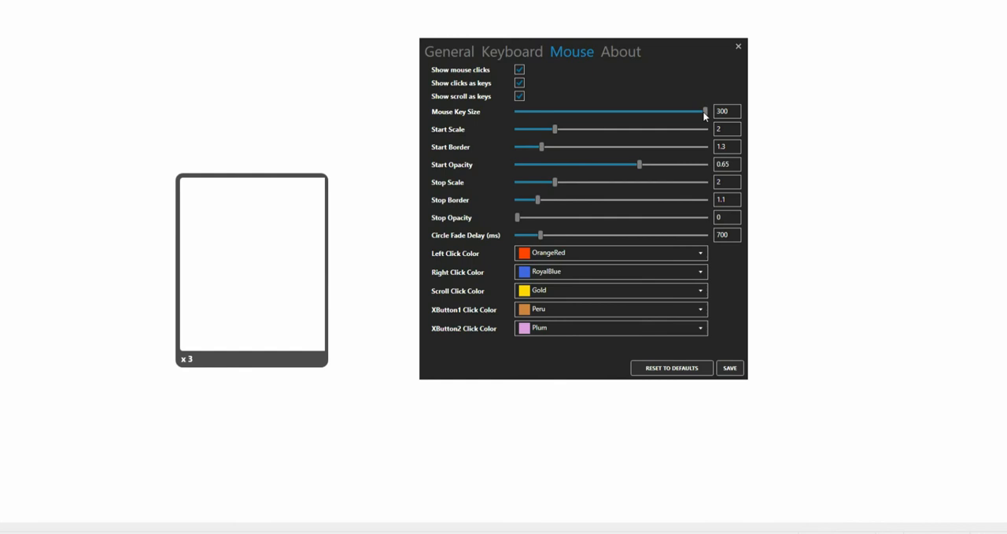
drag(705, 111, 519, 111)
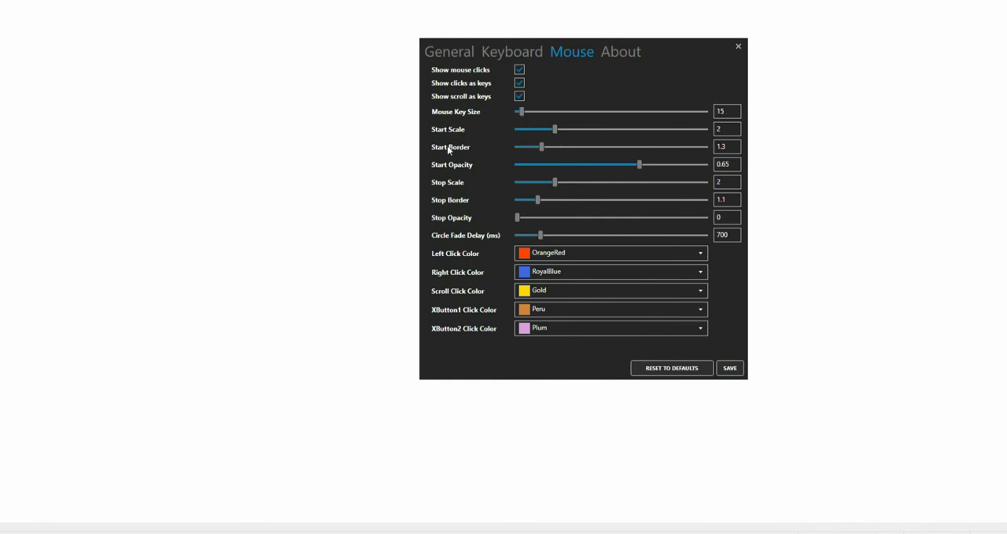
drag(553, 129, 610, 129)
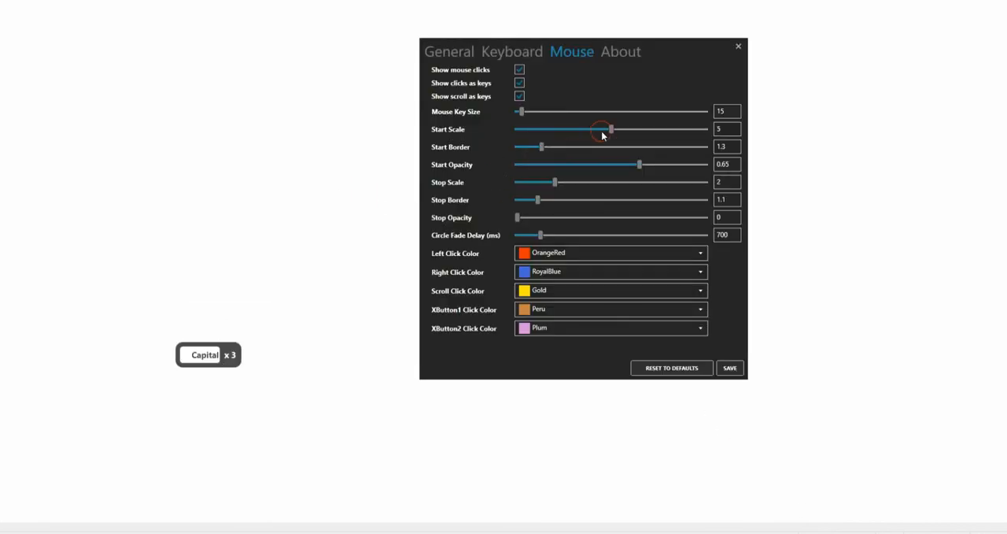
drag(610, 128, 629, 129)
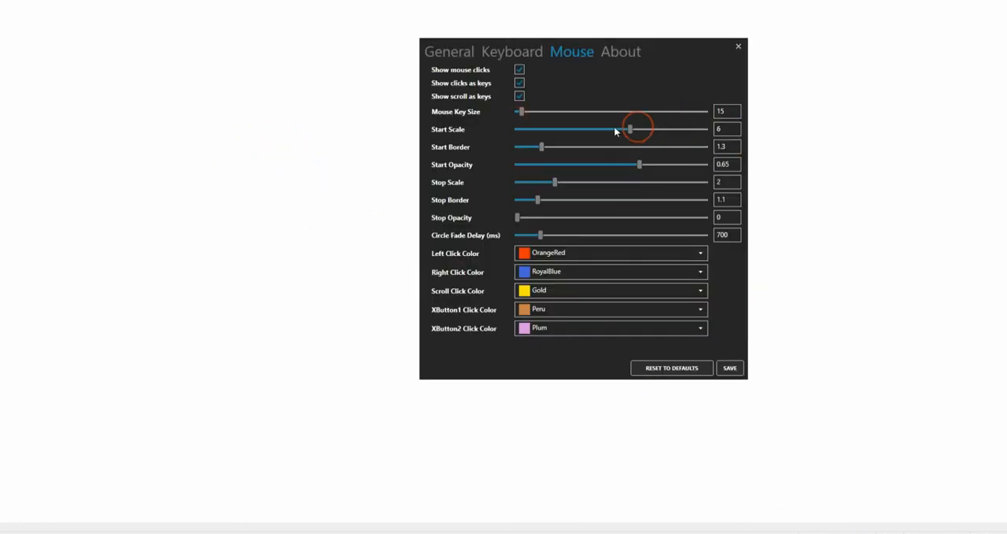
drag(630, 128, 538, 128)
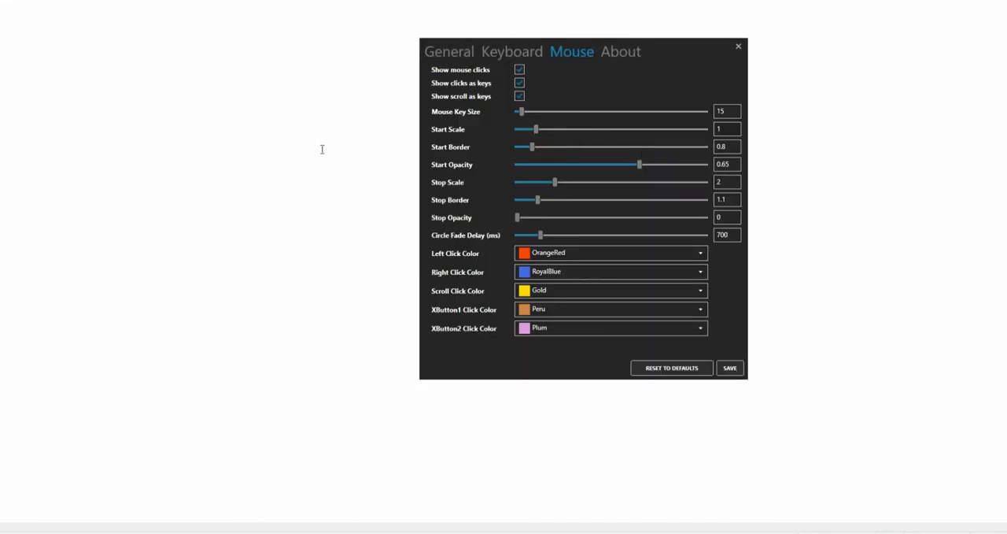
drag(554, 182, 705, 182)
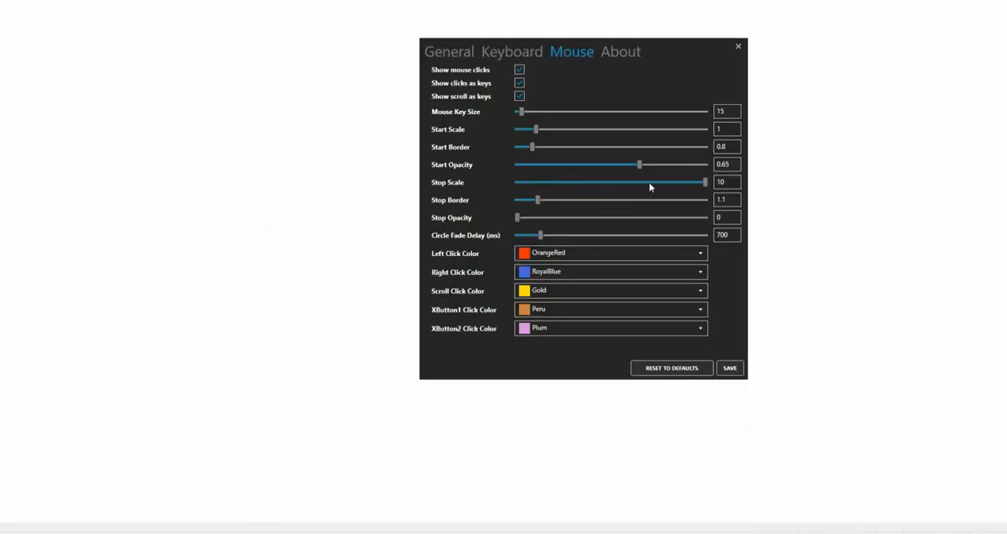
drag(703, 182, 517, 182)
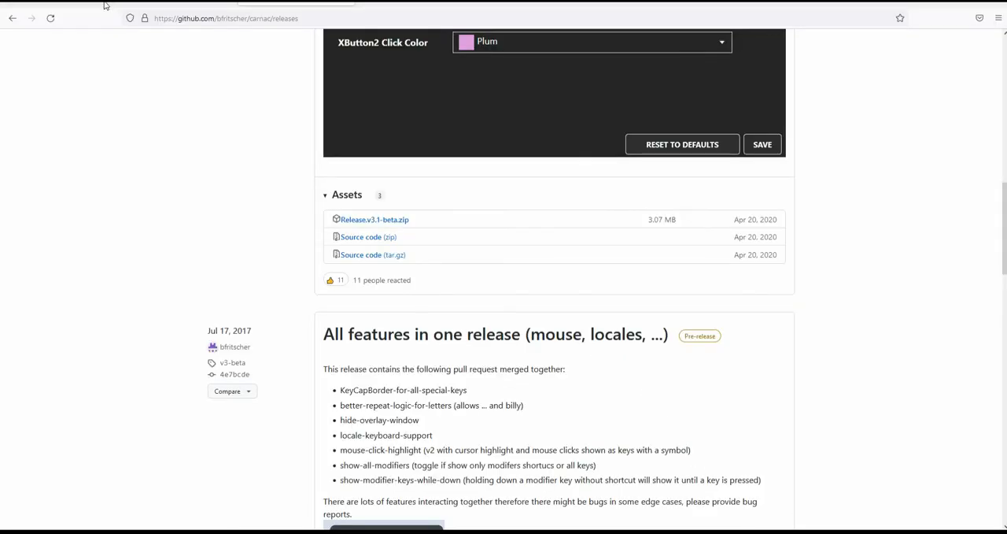
Scroll the Carnac releases page to Assets and launch the extracted v3.1-beta Carnac application.
scroll(down, 3)
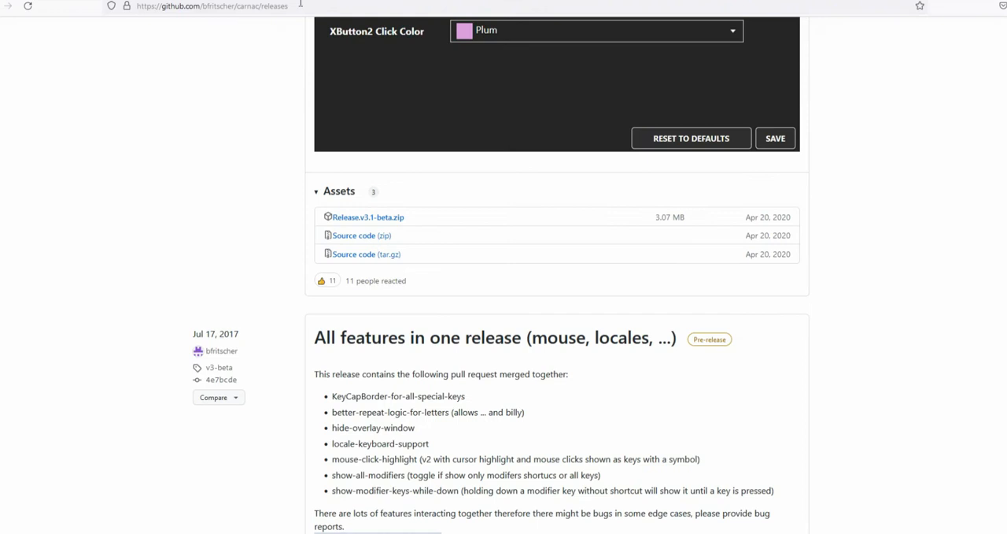
mouse_move(373, 182)
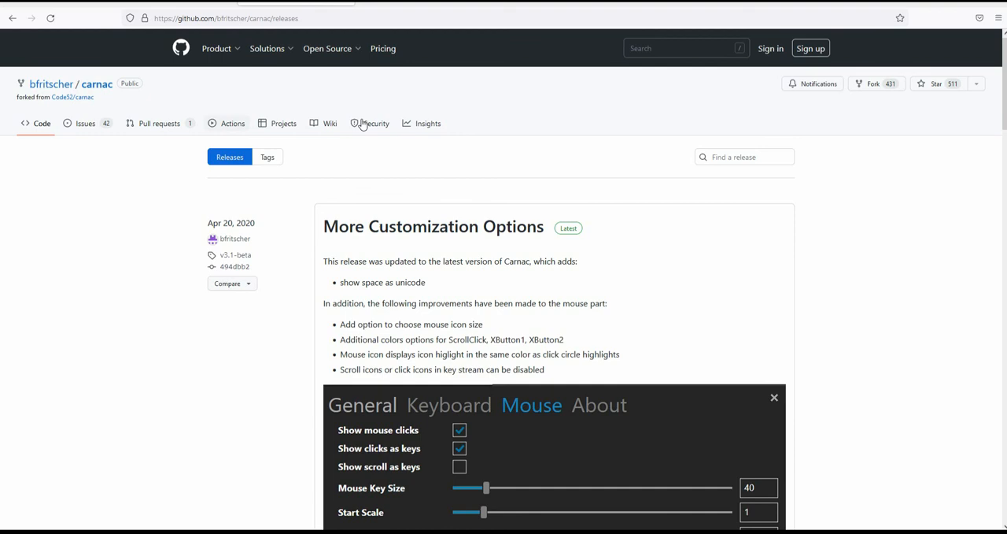
scroll(down, 3)
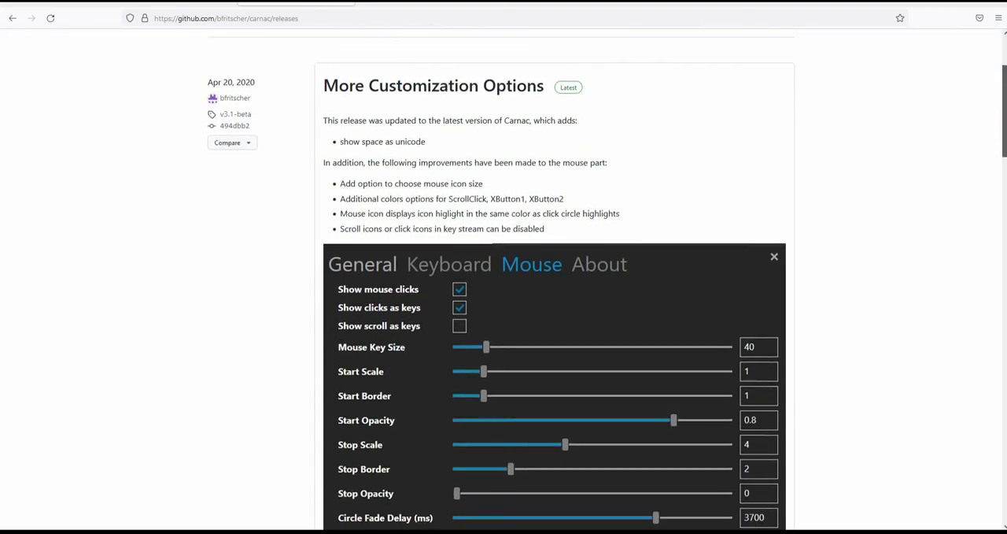
scroll(down, 3)
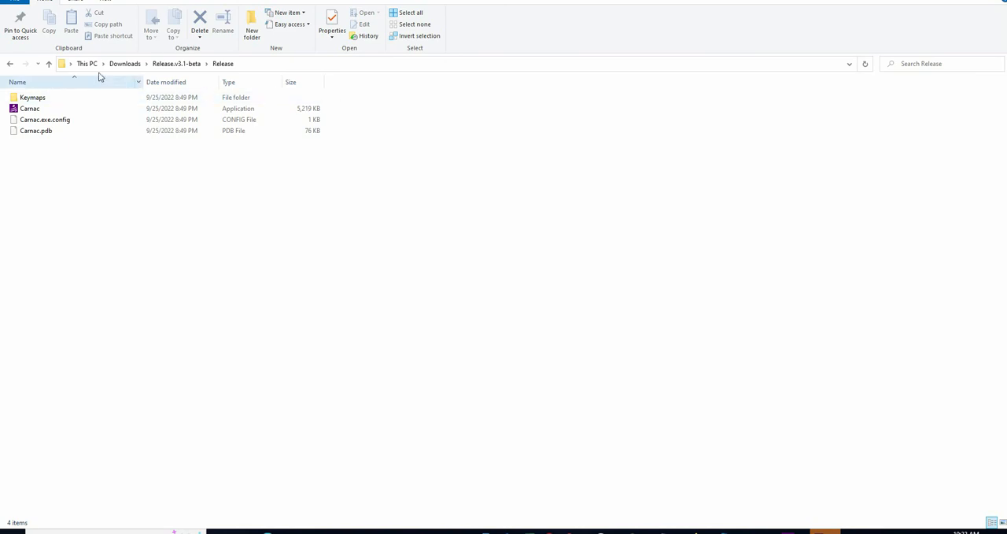
click(32, 109)
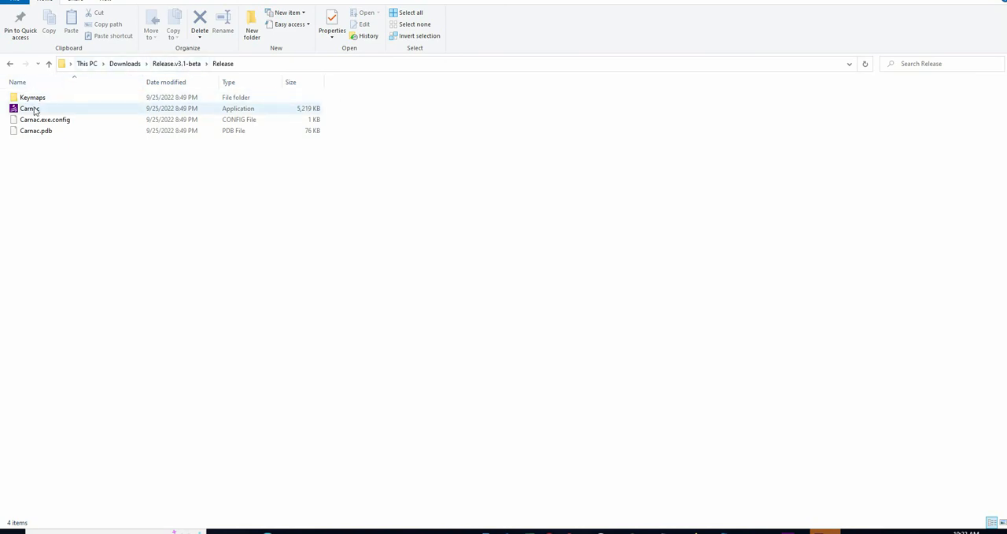
mouse_move(139, 116)
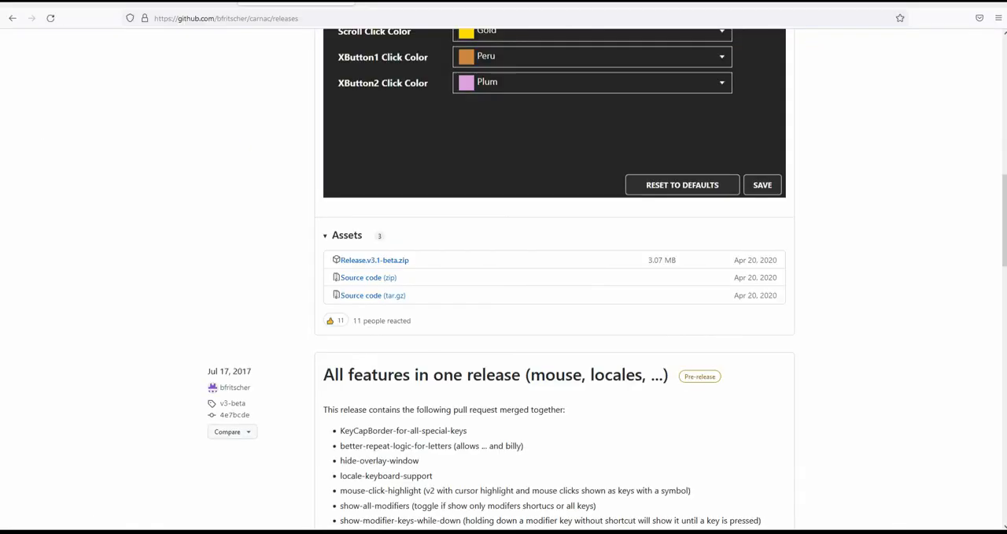
Review the Keyboard and About (version 2.3.0.0) settings, return to General, and save.
click(899, 521)
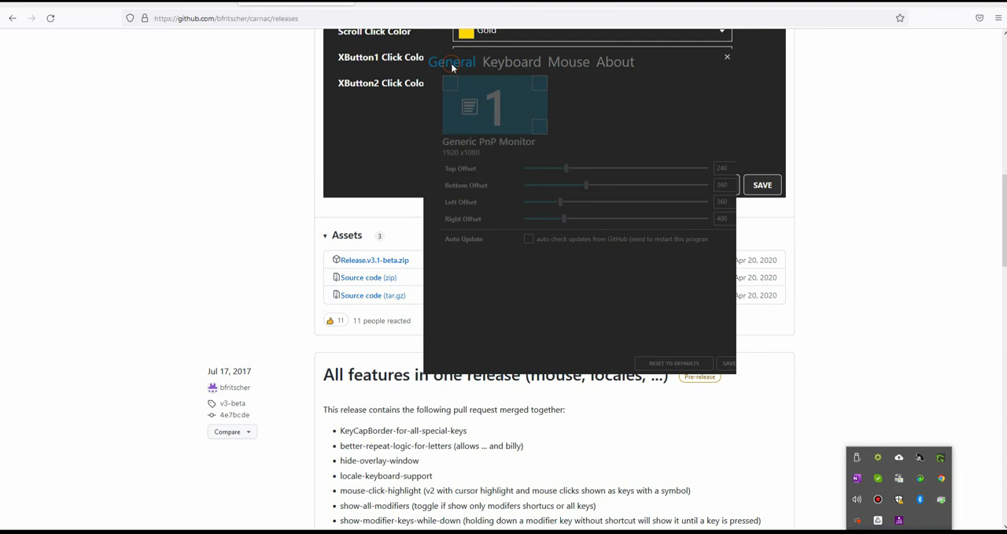
click(511, 61)
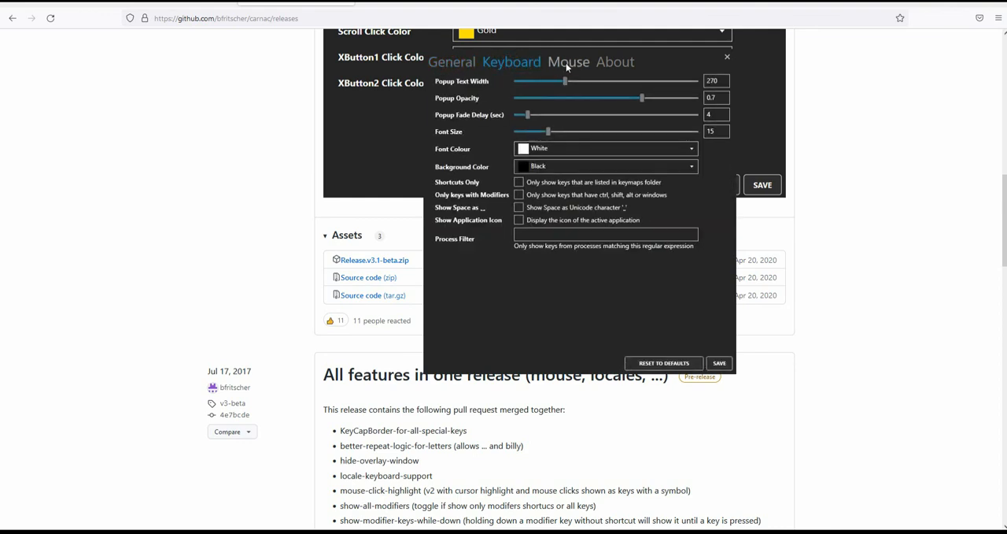
click(615, 61)
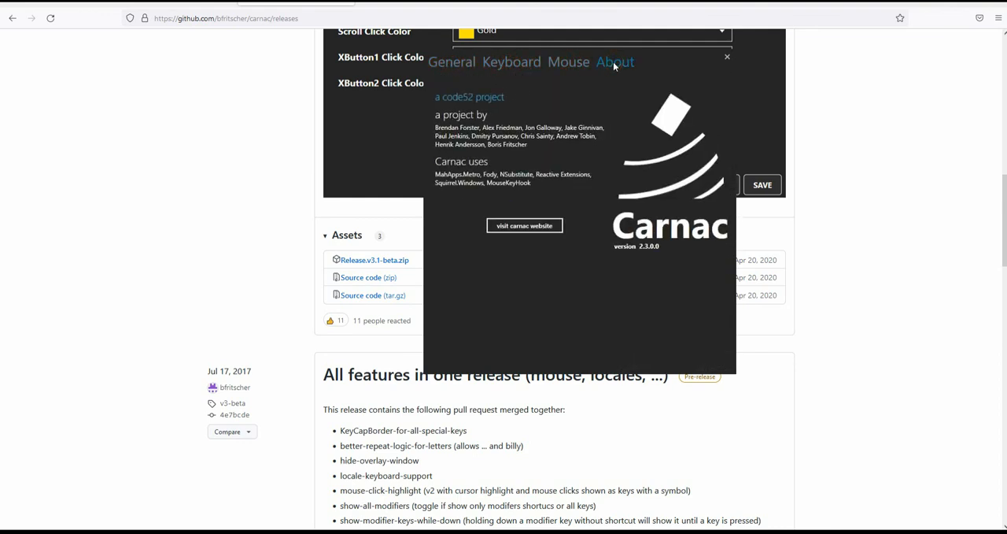
click(452, 61)
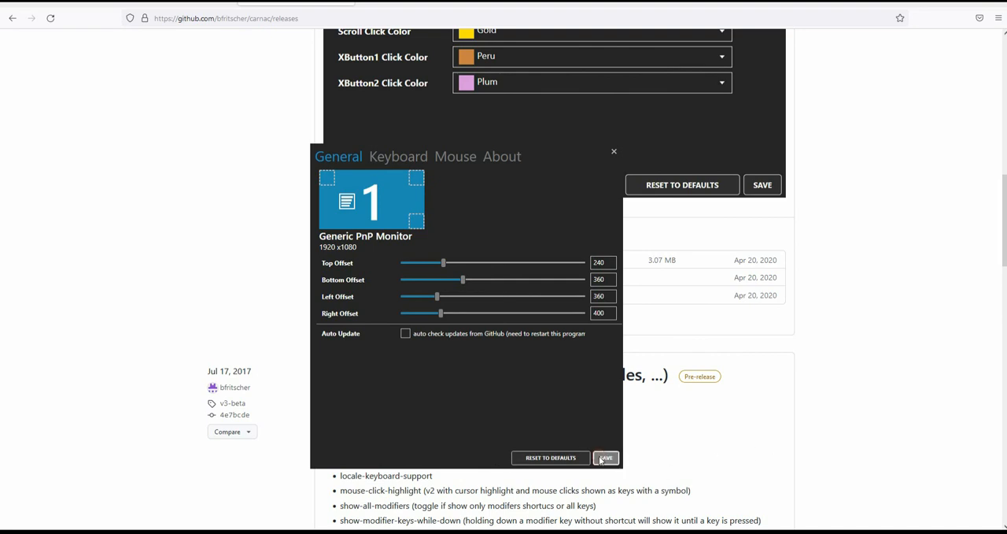
click(605, 458)
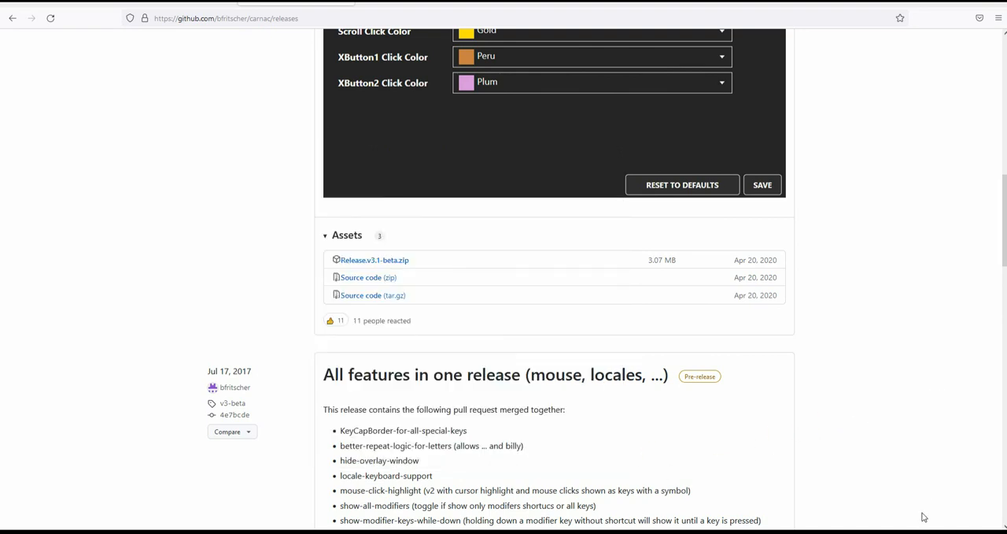